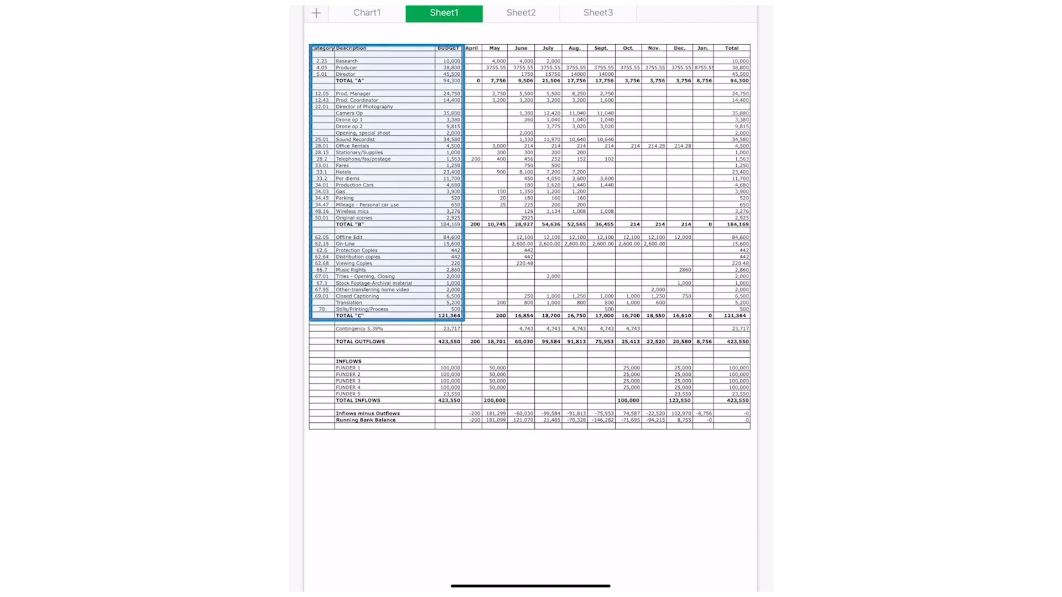
Handwrite 'Budget', 'Production Schedule', 'spent in each Month' and 'Total Expense' labels on the sheet.
{"action": "type", "text": "Buget"}
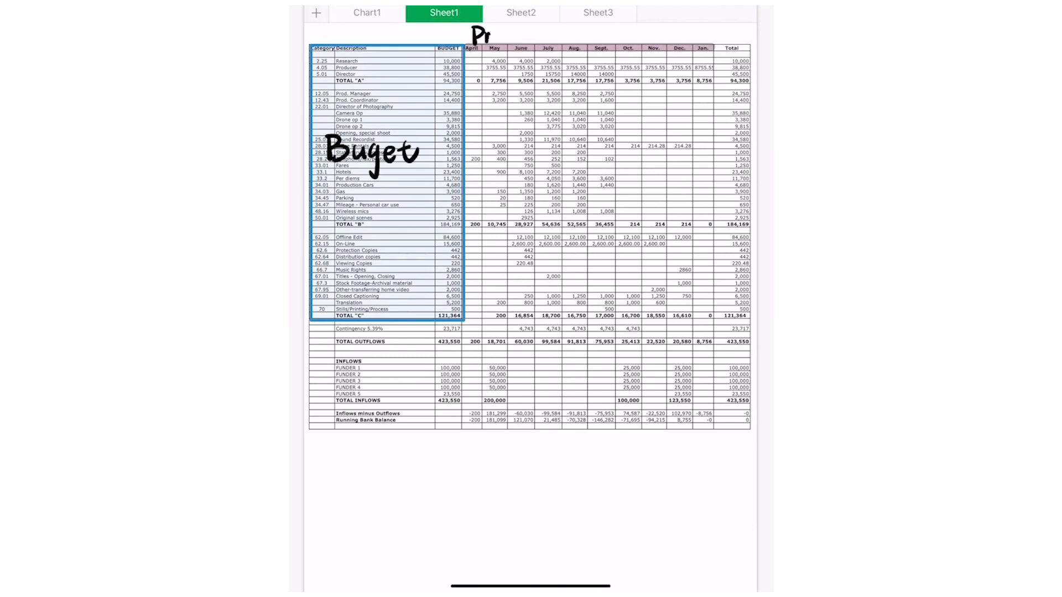
{"action": "type", "text": "Production Schedue"}
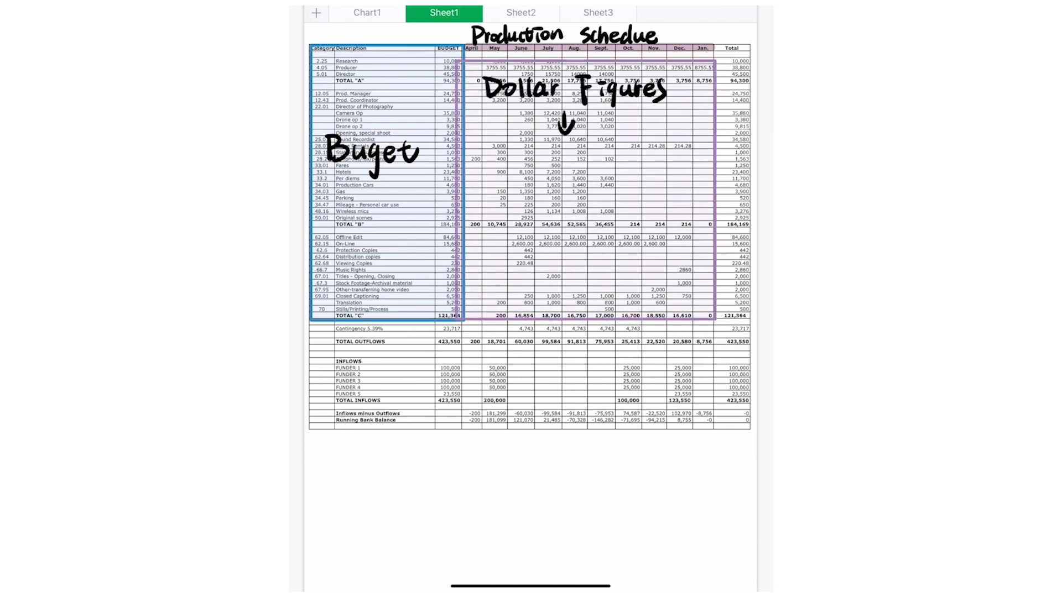
{"action": "type", "text": "spent in each Month"}
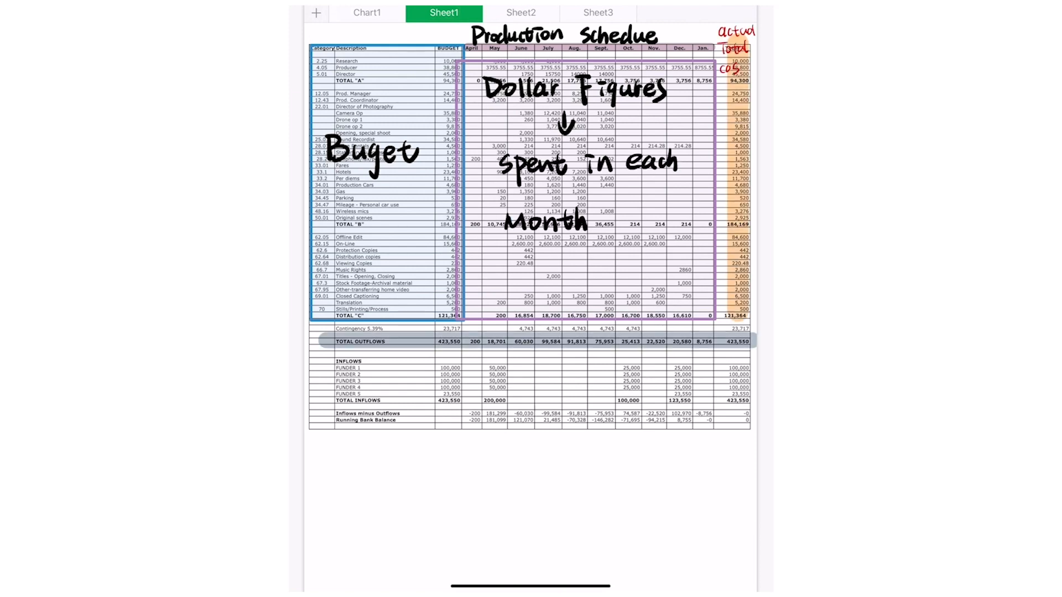
{"action": "type", "text": "Total Expense"}
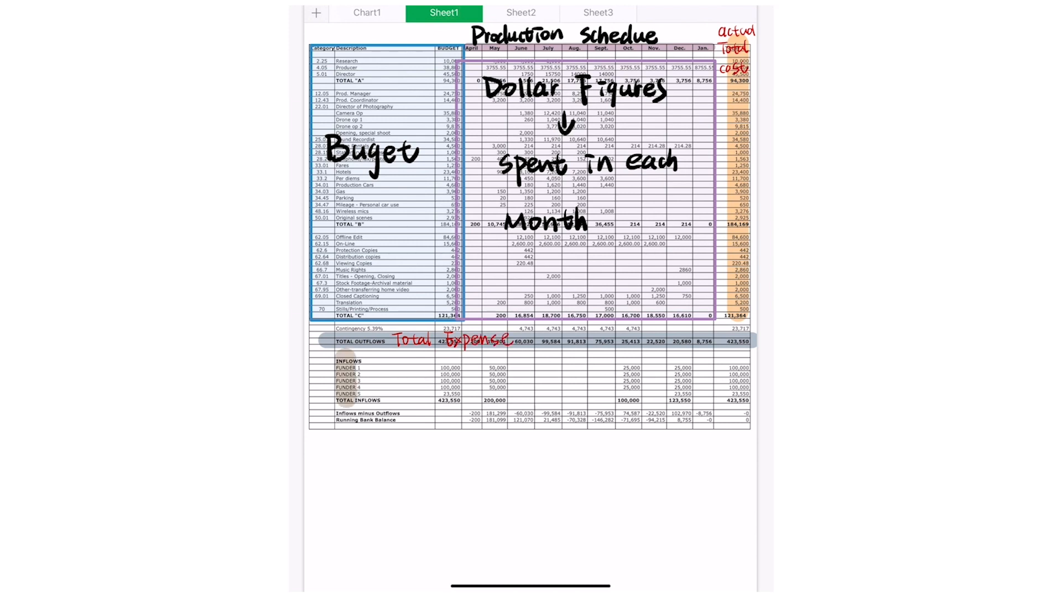
Handwrite 'Funding Organization' beside the FUNDER rows under INFLOWS.
{"action": "type", "text": "Funding"}
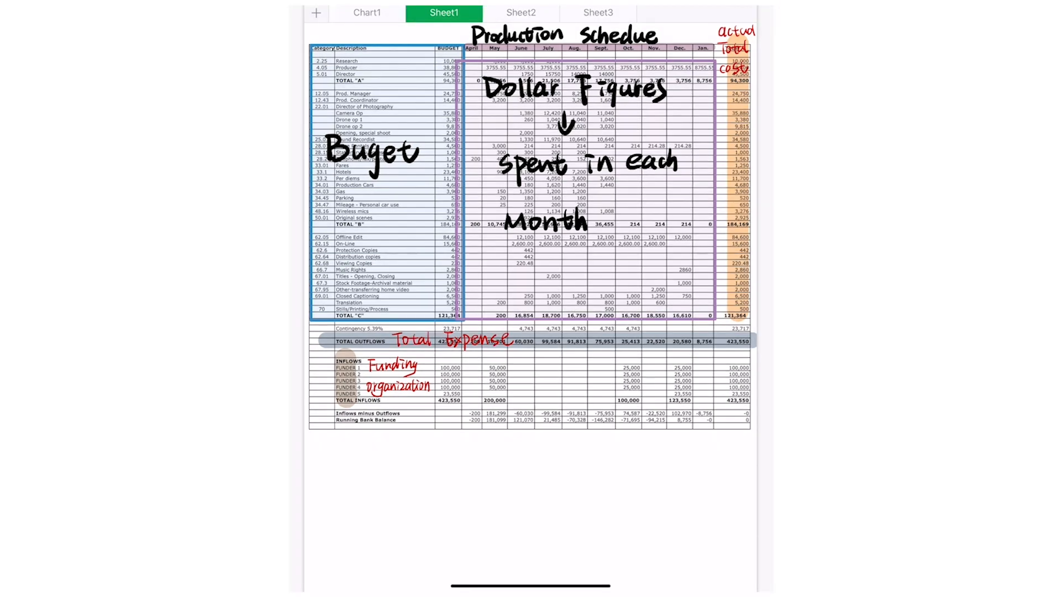
Handwrite 'Total Money ... to give you' and 'Time they give you' notes below INFLOWS.
{"action": "type", "text": "Total Money"}
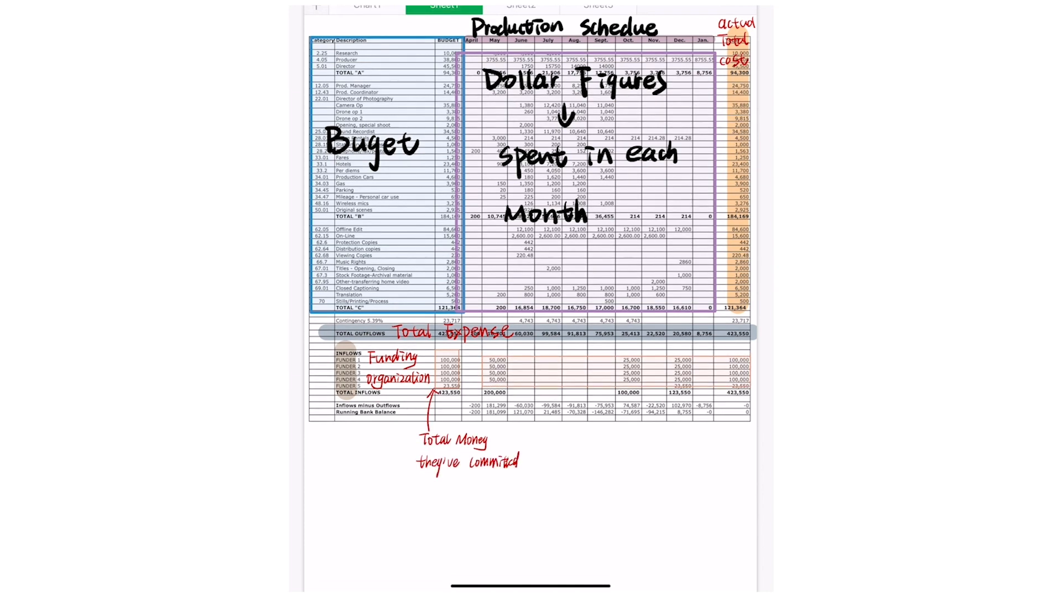
{"action": "type", "text": "to give you"}
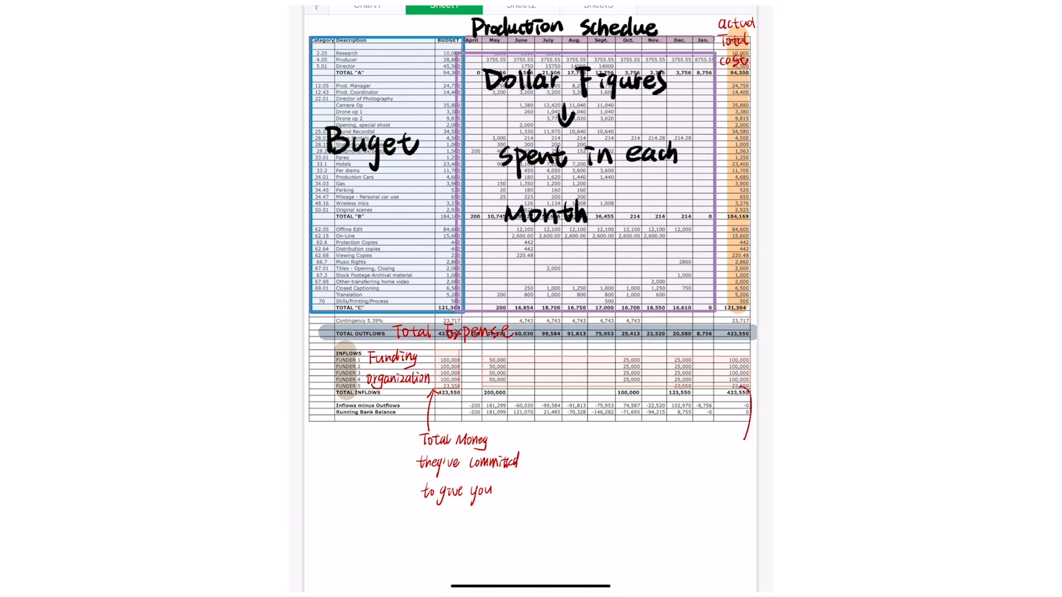
{"action": "type", "text": "Time they give you"}
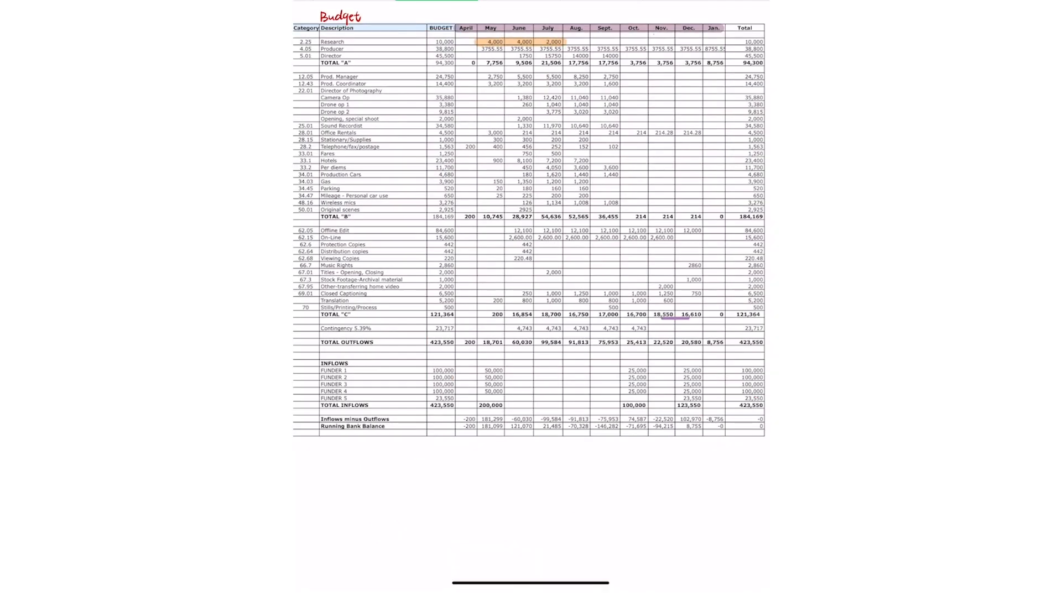
Handwrite 'Research during Pre-Production' and 'No more research needed' beside the Research row.
{"action": "type", "text": "Research during"}
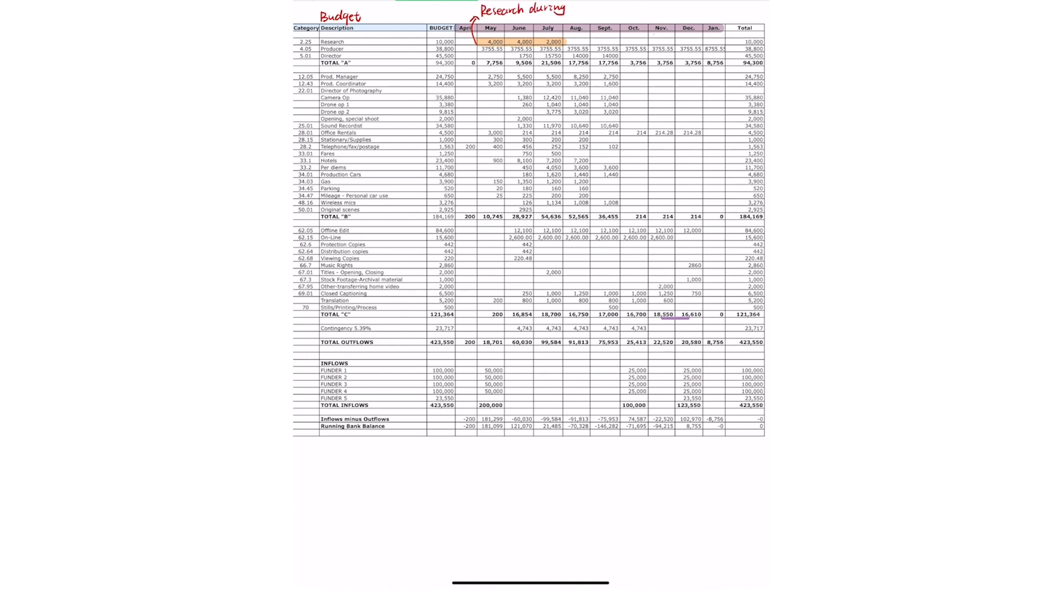
{"action": "type", "text": "Pre-Production"}
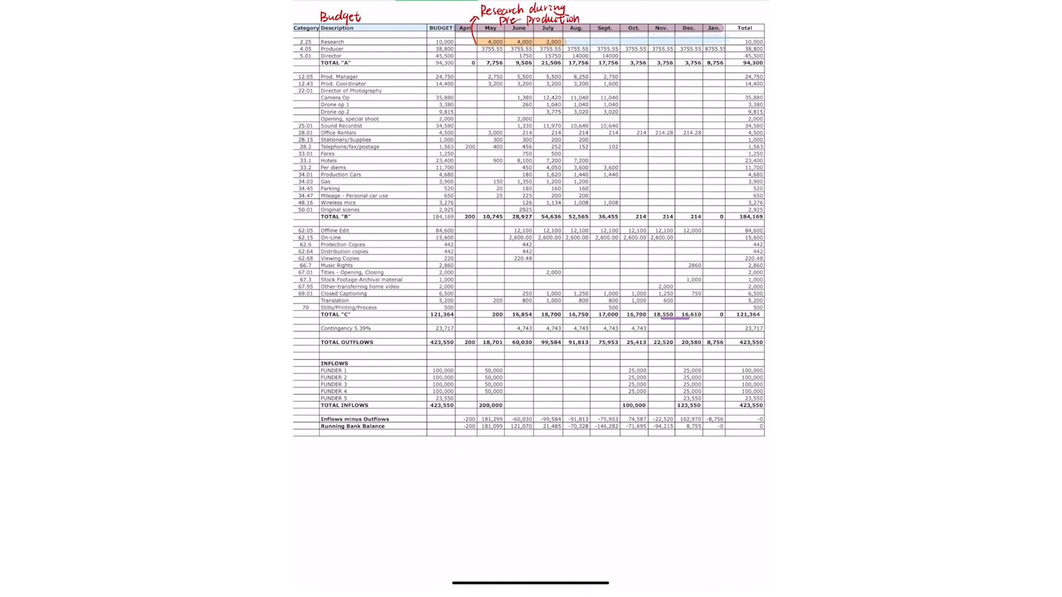
{"action": "type", "text": "No more"}
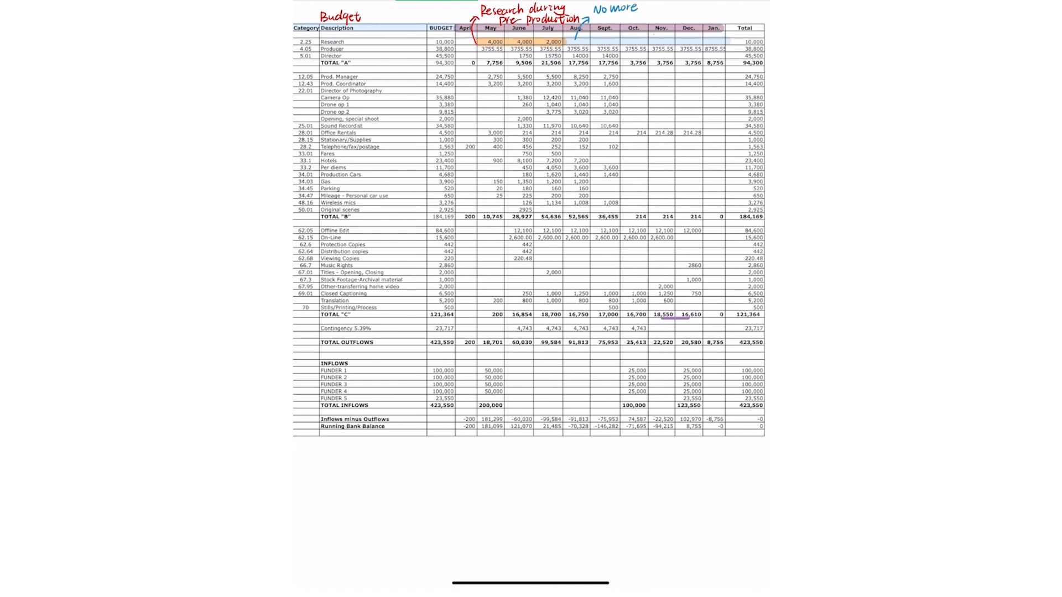
{"action": "type", "text": "research needed"}
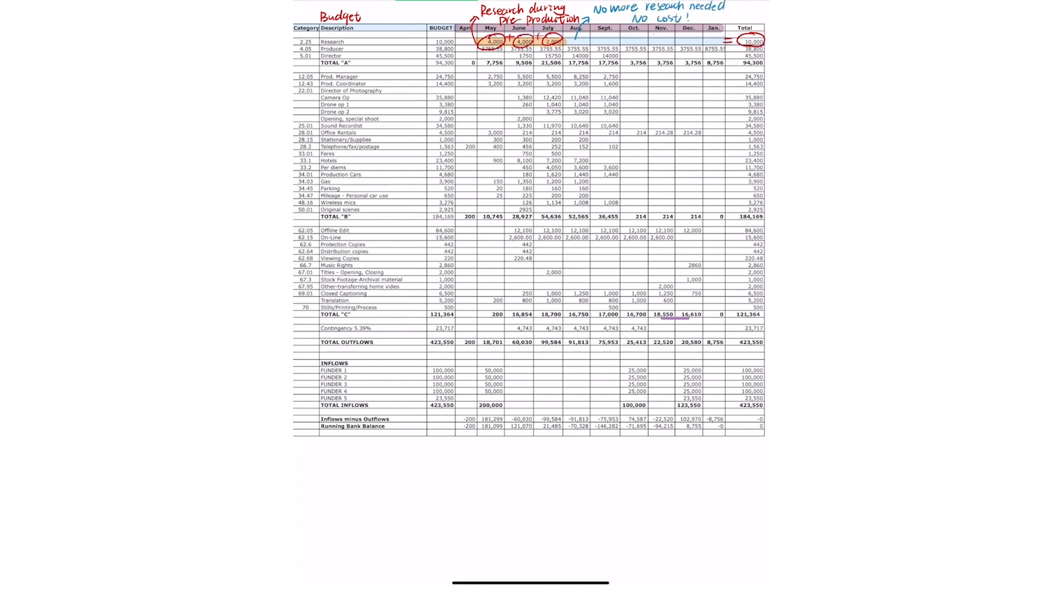
Handwrite 'All figures match the production Schedule' near the May totals.
{"action": "type", "text": "All figures match the production Schedule"}
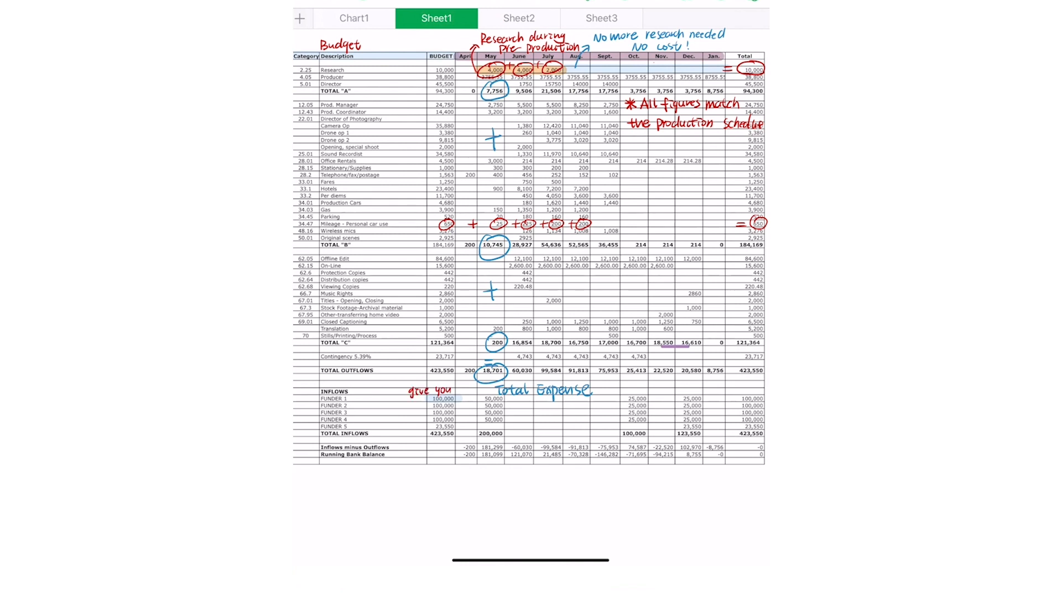
Write '10,000' and circle the funders' May amounts toward the 200,000 inflow total.
{"action": "type", "text": "10,000"}
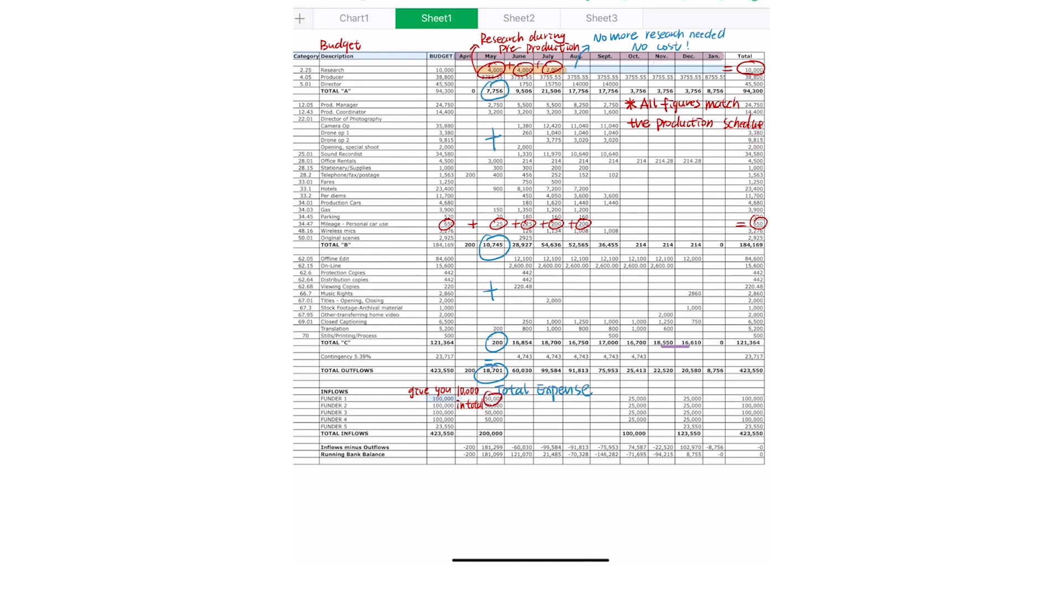
{"action": "left_click_drag", "start_coordinate": [637, 398], "coordinate": [690, 398]}
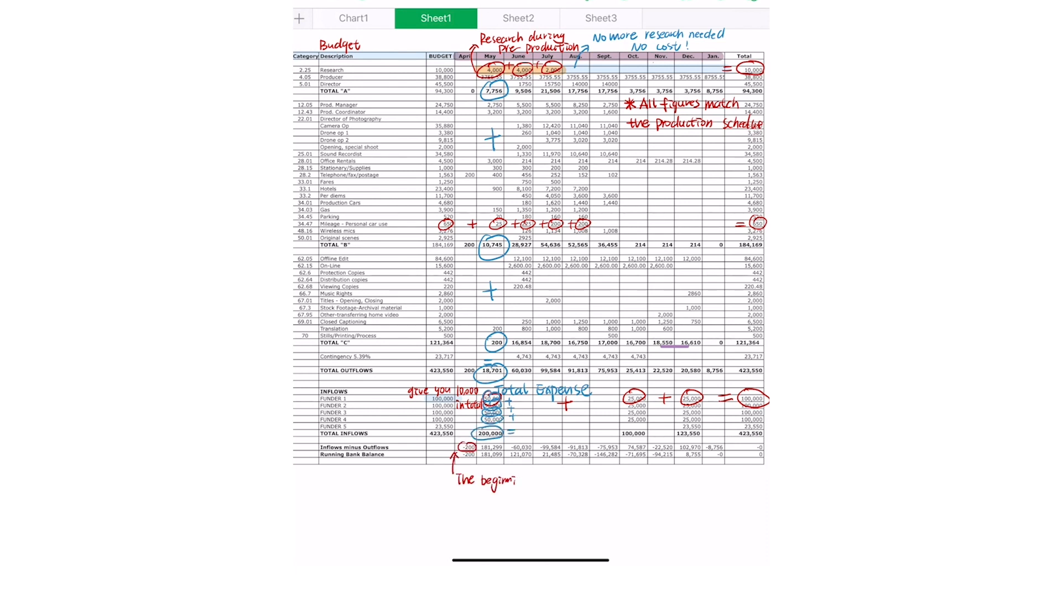
Handwrite 'Nobody' then the note 'Next Month = $200,000 comes in' by the circled 200,000.
{"action": "type", "text": "Nobody"}
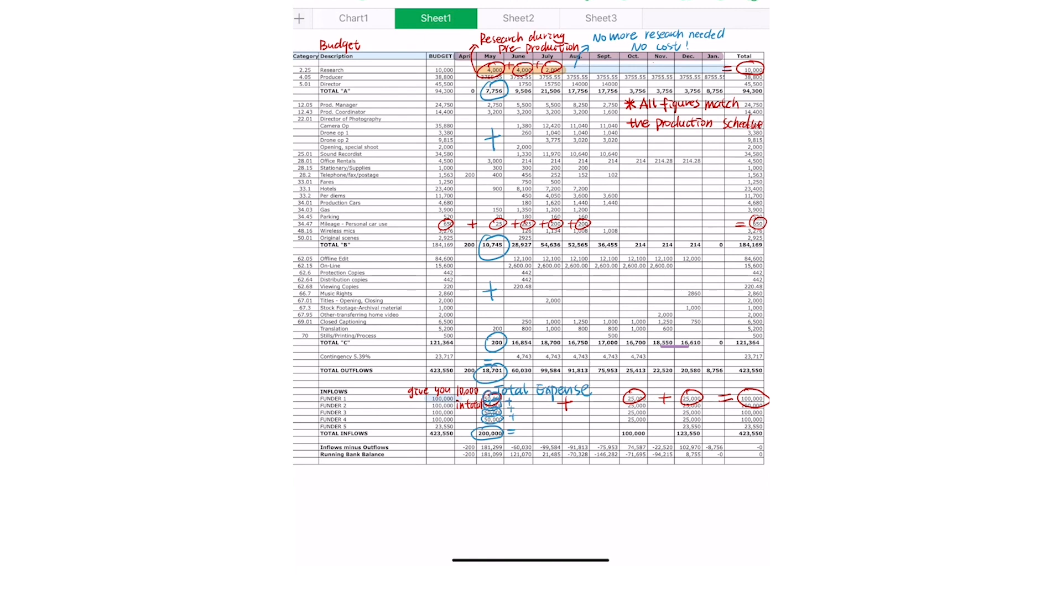
{"action": "type", "text": "Next Month= $200,000 comes in"}
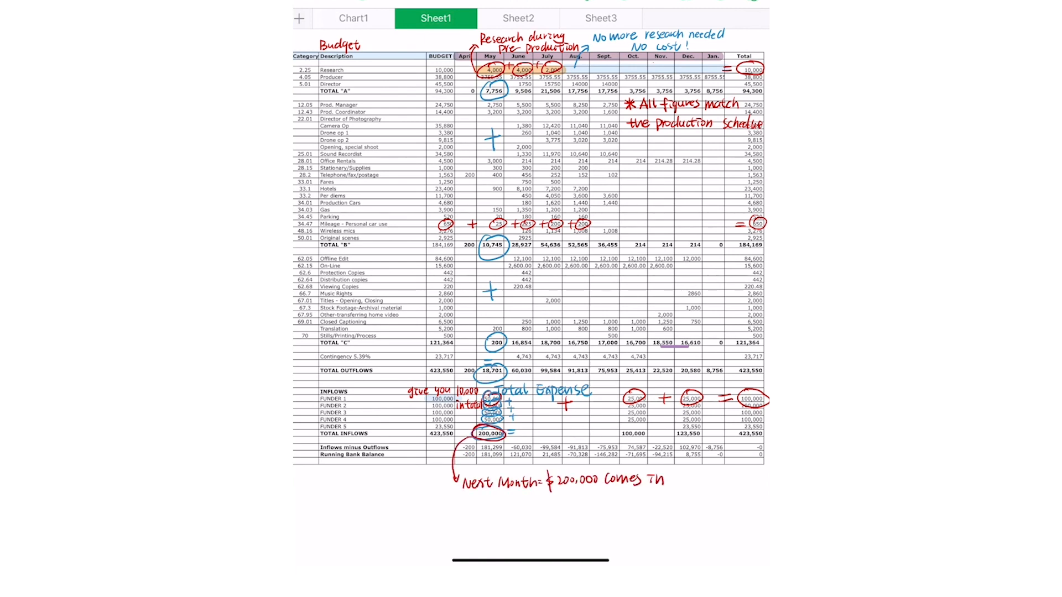